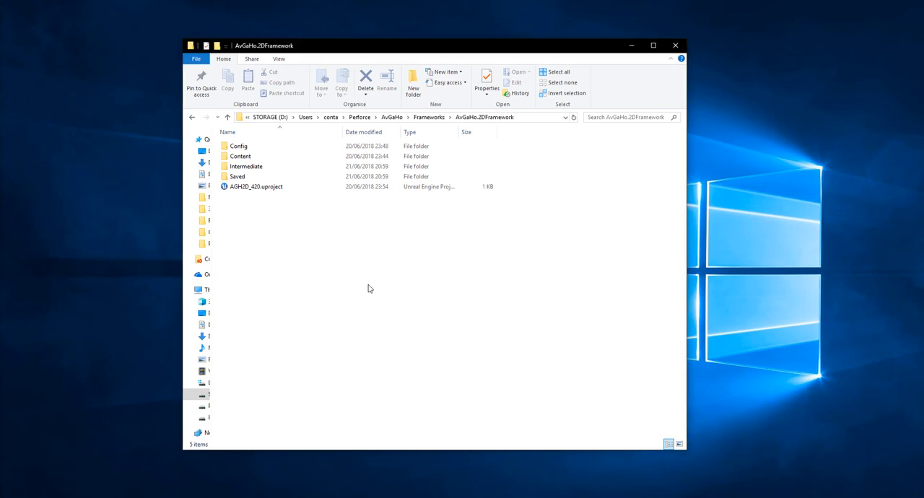
- Open the project's Config folder and select DefaultEngine.ini
{"action": "left_click", "coordinate": [238, 146]}
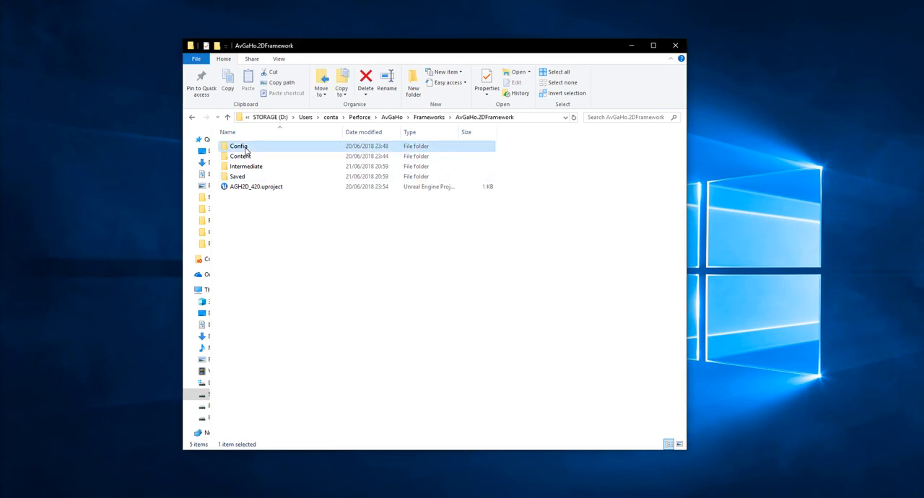
{"action": "double_click", "coordinate": [240, 146]}
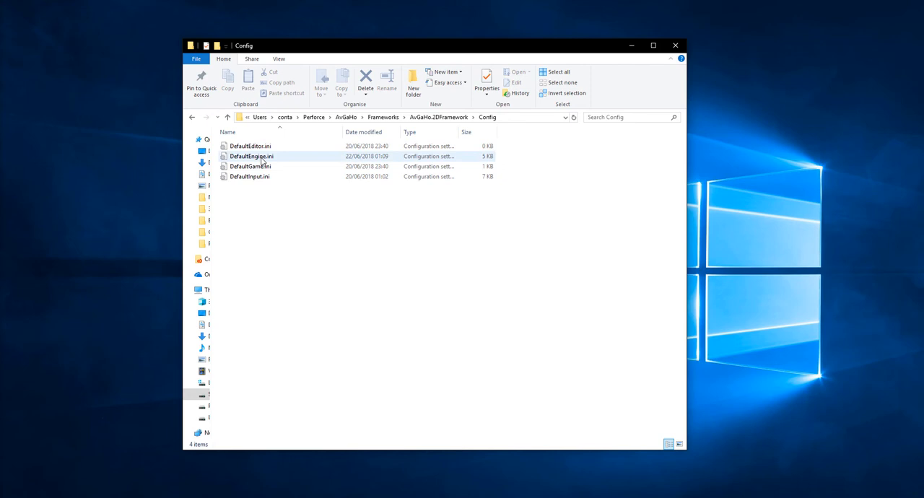
{"action": "left_click", "coordinate": [251, 156]}
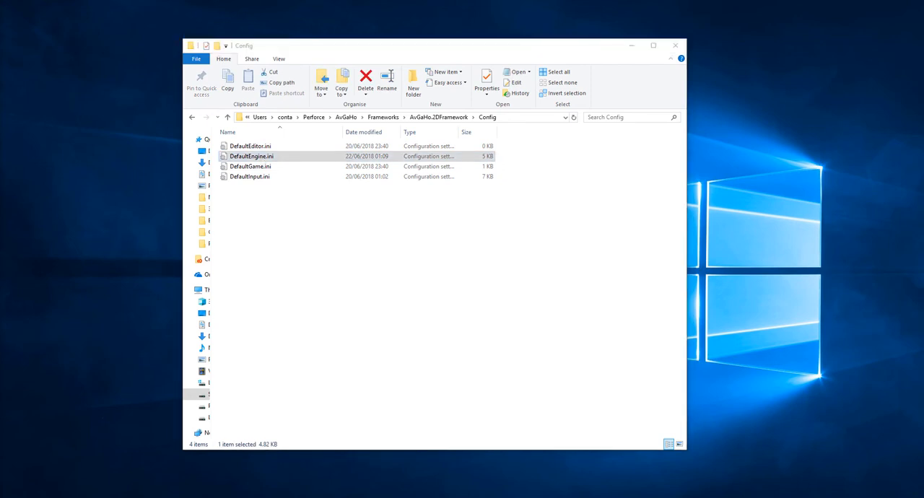
- View DefaultEngine.ini in Notepad and check the Steam subsystem settings with SteamDevAppId=480
{"action": "double_click", "coordinate": [251, 156]}
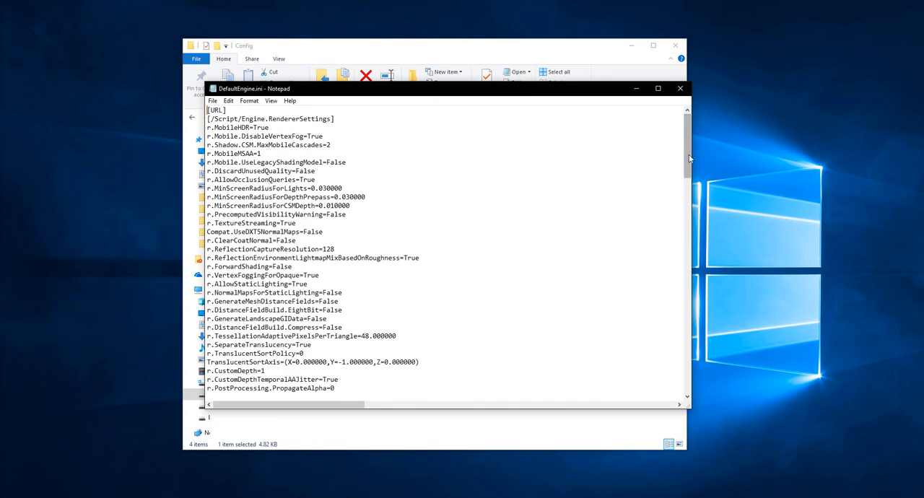
{"action": "scroll", "scroll_direction": "down", "scroll_amount": 3}
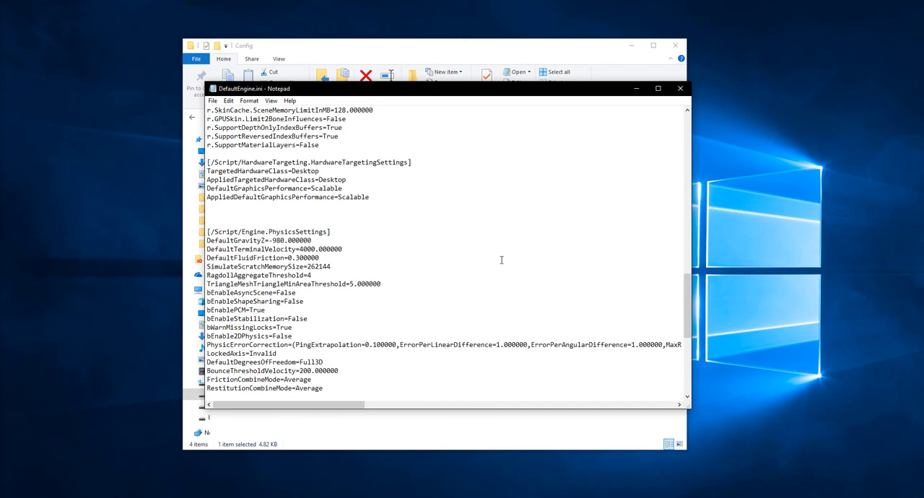
{"action": "scroll", "scroll_direction": "down", "scroll_amount": 3}
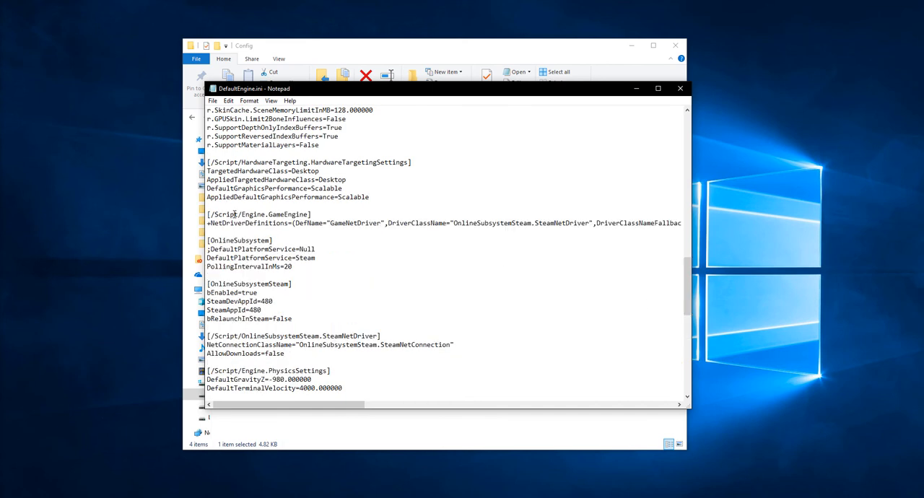
{"action": "double_click", "coordinate": [264, 300]}
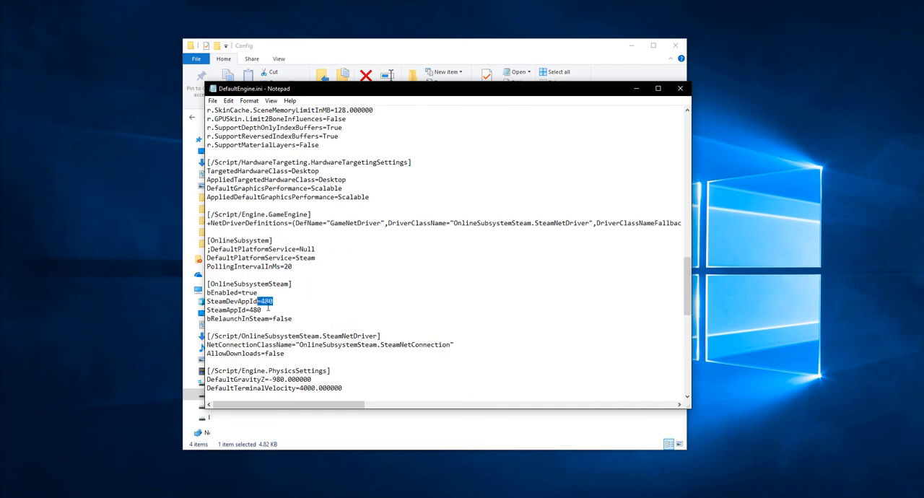
{"action": "left_click", "coordinate": [212, 101]}
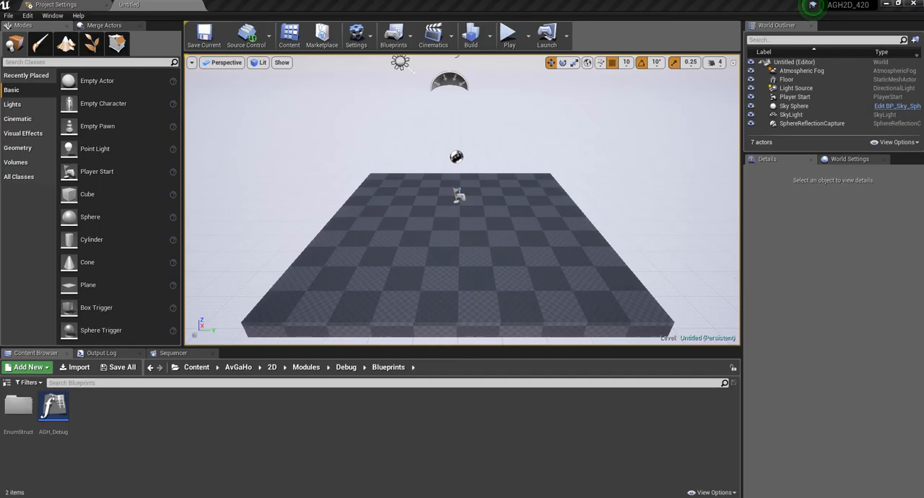
- Enable the Online Subsystem Steam plugin via a 'steam' search and relaunch the project
{"action": "left_click", "coordinate": [27, 14]}
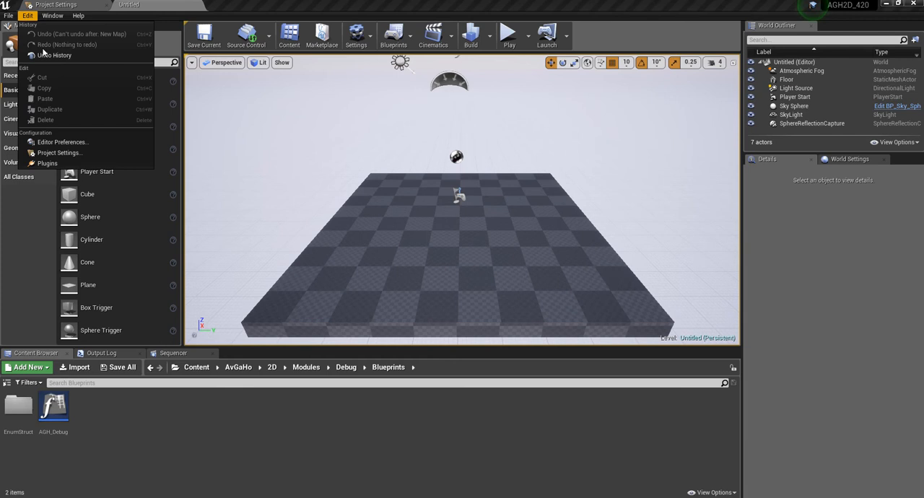
{"action": "left_click", "coordinate": [47, 163]}
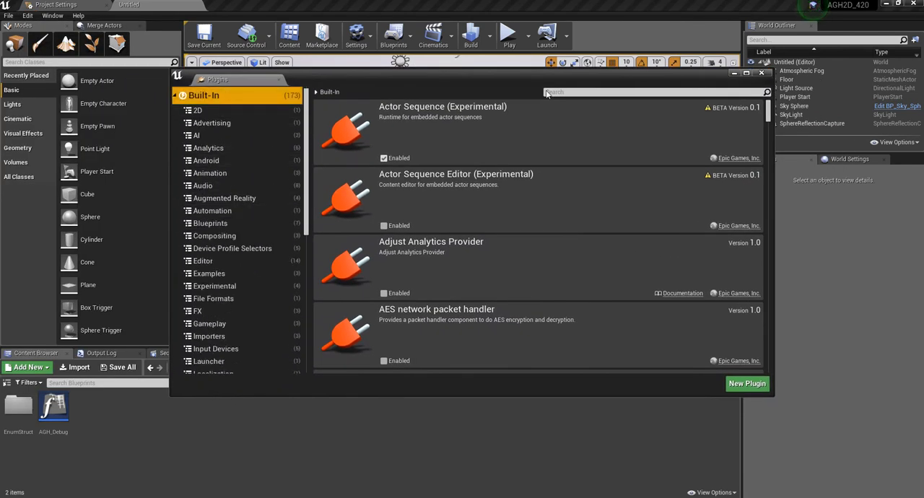
{"action": "type", "text": "steam"}
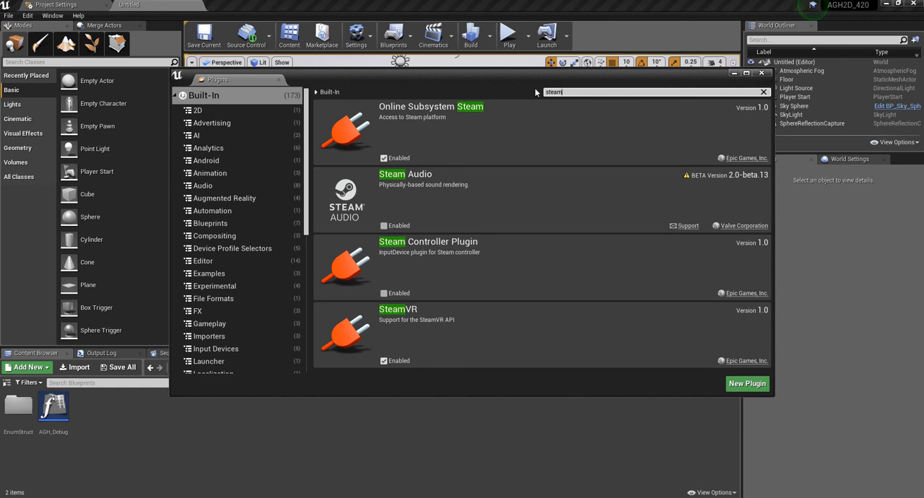
{"action": "mouse_move", "coordinate": [426, 156]}
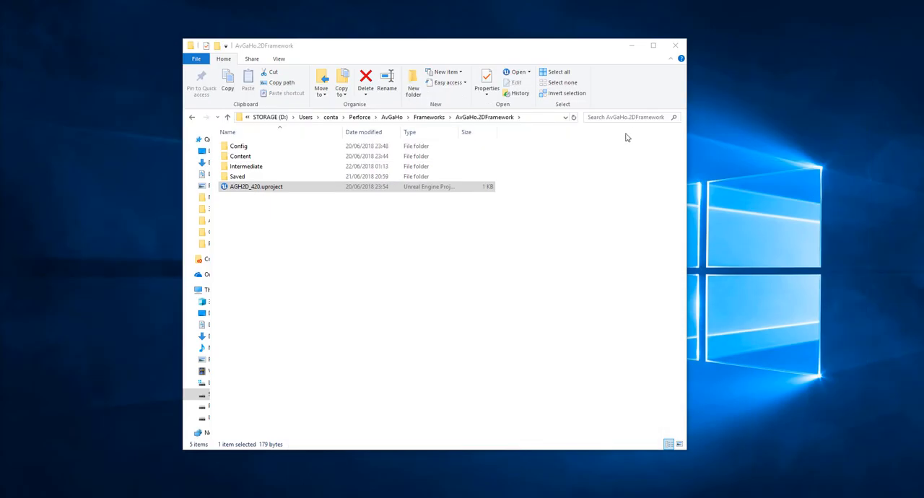
{"action": "mouse_move", "coordinate": [533, 376]}
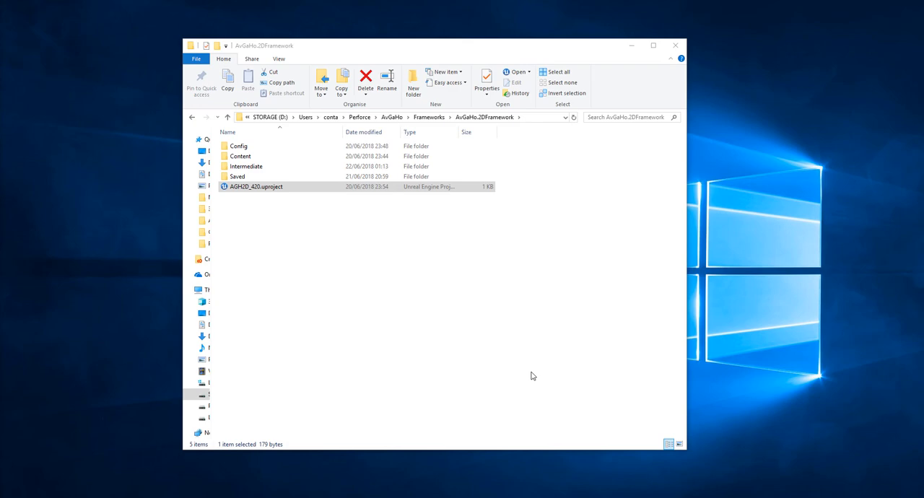
{"action": "double_click", "coordinate": [255, 186]}
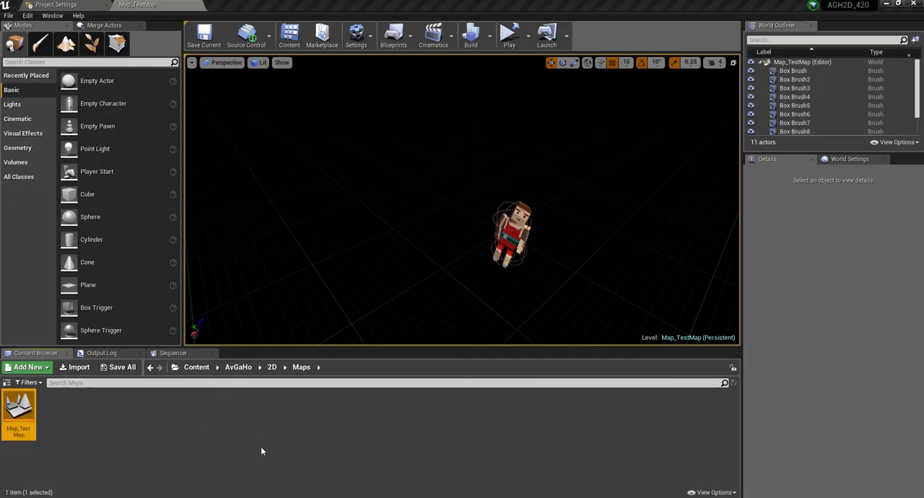
{"action": "left_click", "coordinate": [523, 35]}
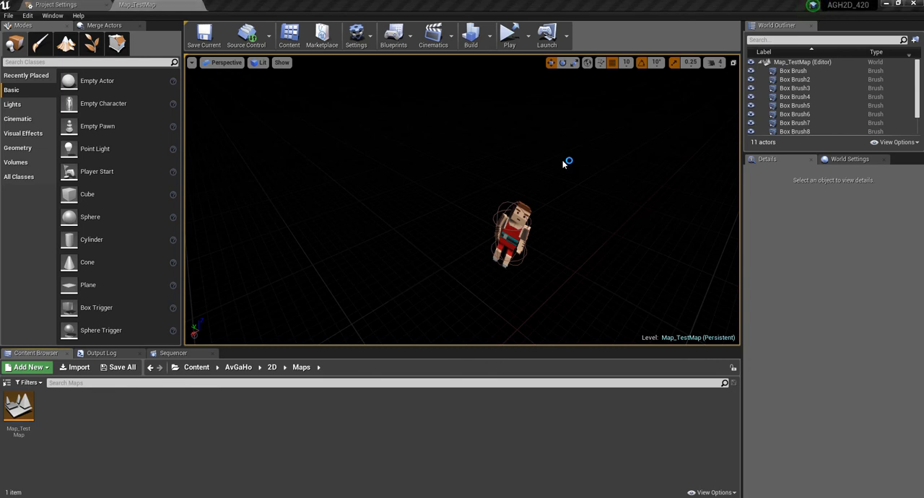
{"action": "mouse_move", "coordinate": [556, 164]}
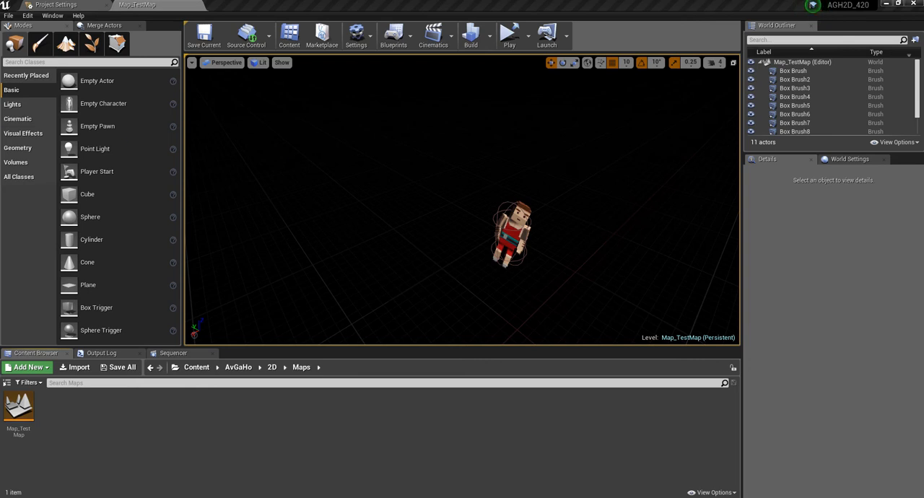
{"action": "left_click", "coordinate": [508, 35]}
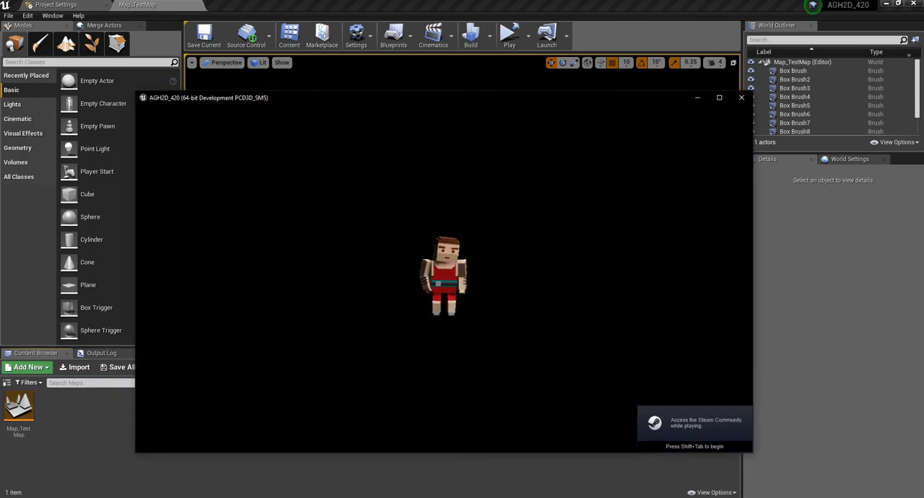
- Bring up the Steam overlay (Shift+Tab) over the running standalone game
{"action": "key", "text": "shift+tab"}
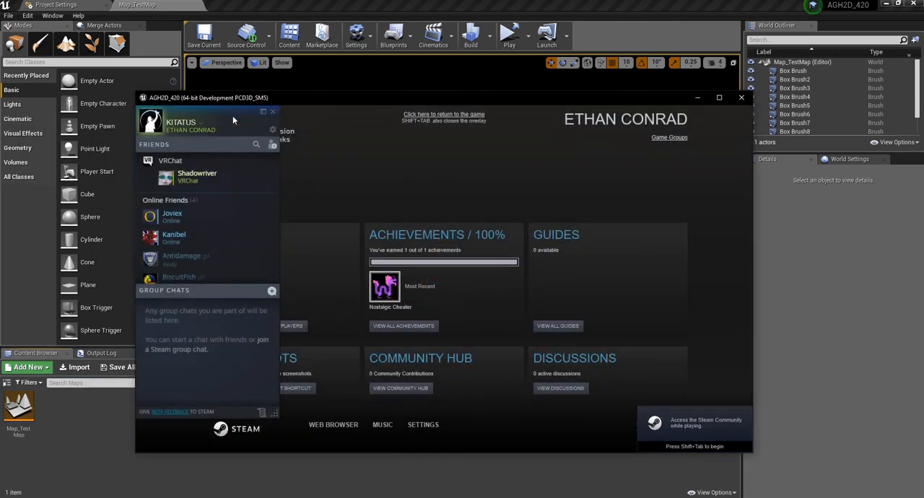